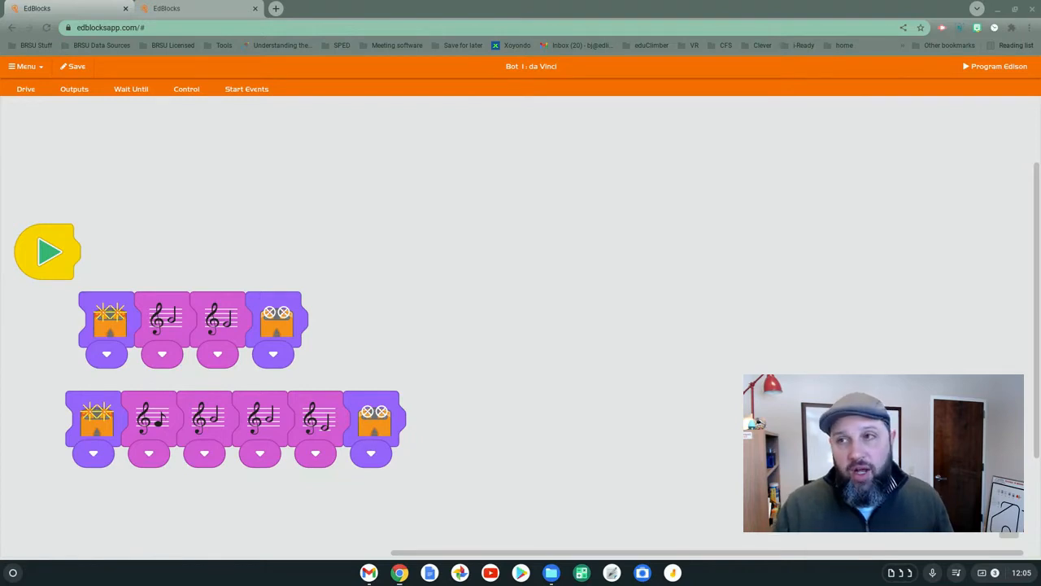
mouse_move(577, 3)
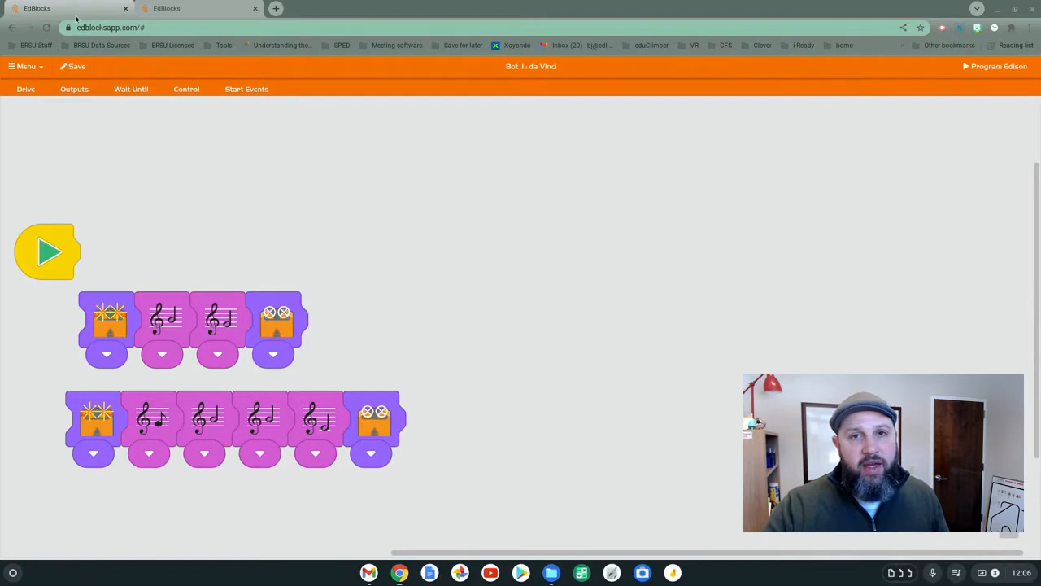
Switch to the 'Bot 2: Serena' program to compare it with da Vinci's.
click(199, 8)
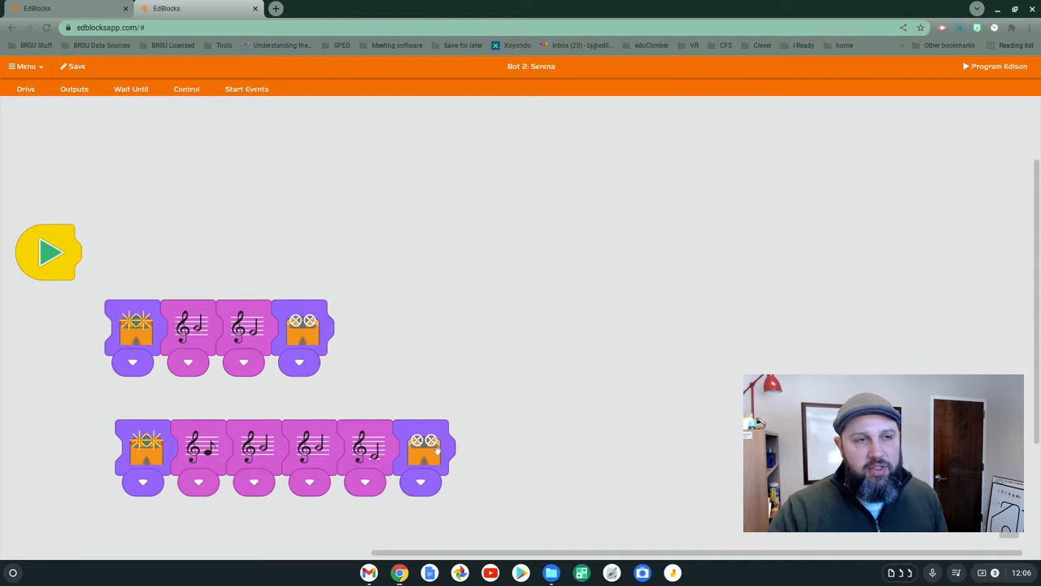
mouse_move(136, 325)
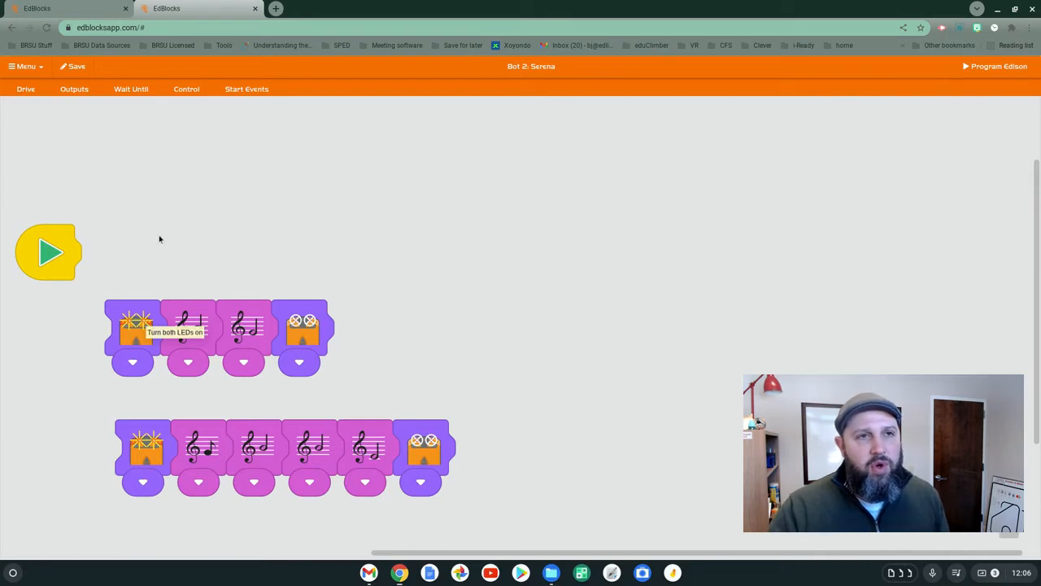
mouse_move(145, 71)
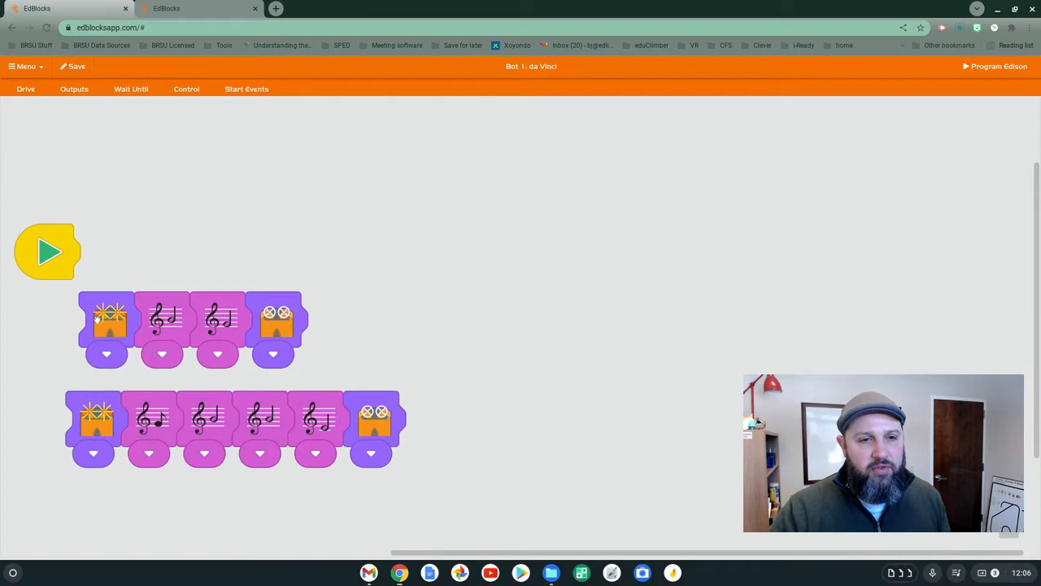
mouse_move(221, 183)
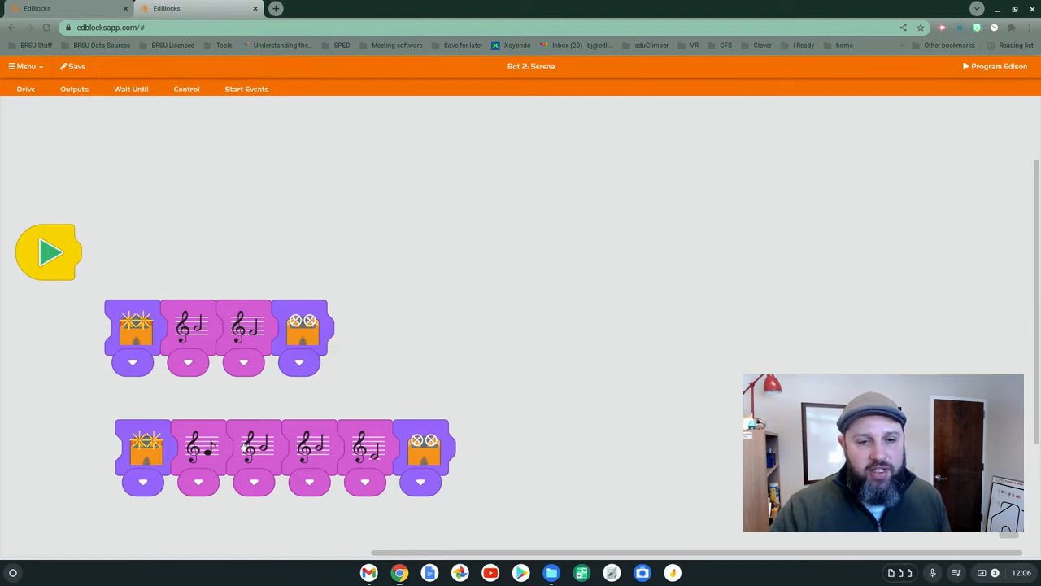
mouse_move(423, 443)
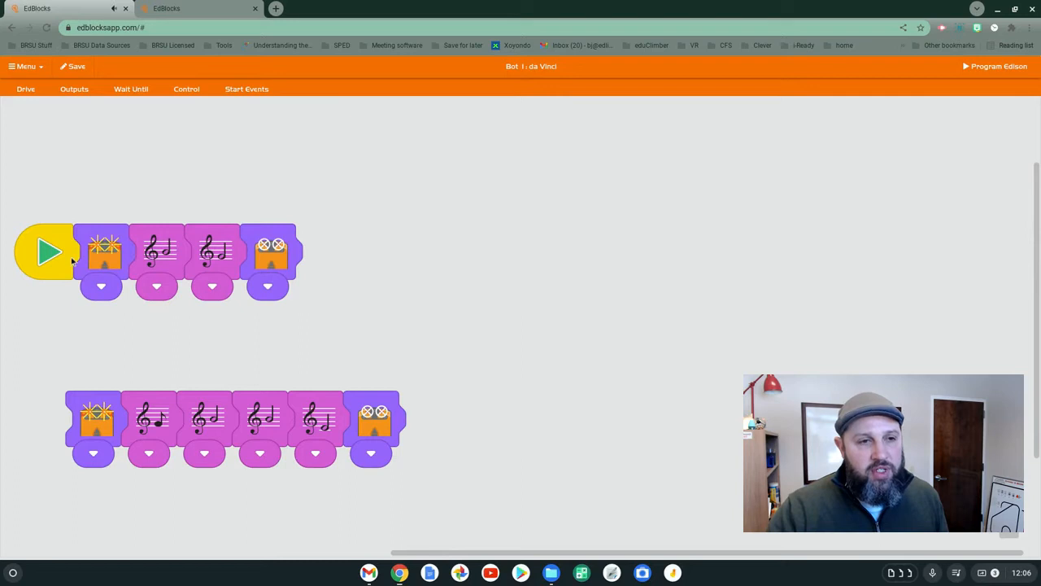
mouse_move(104, 252)
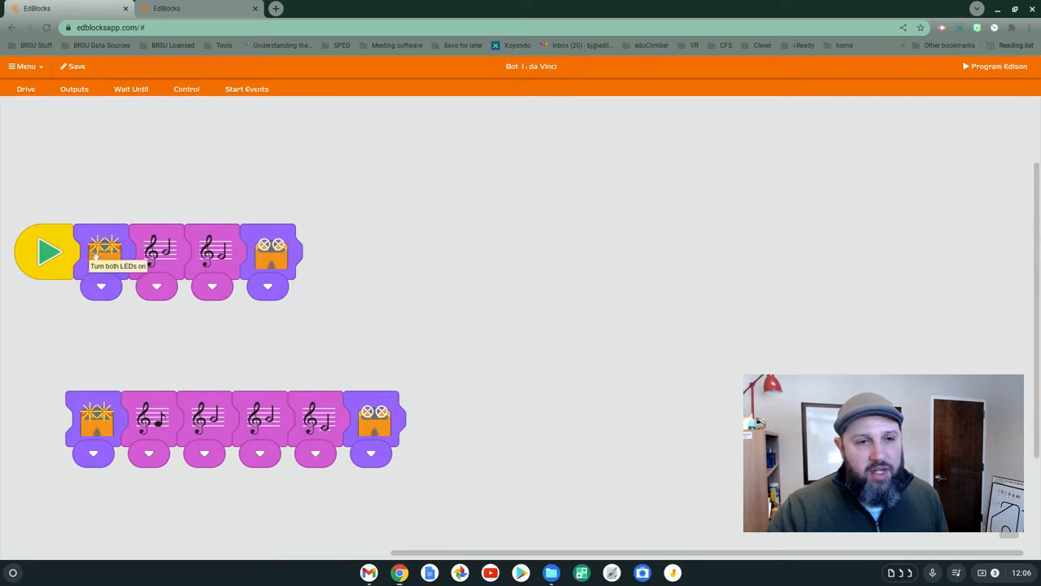
mouse_move(182, 257)
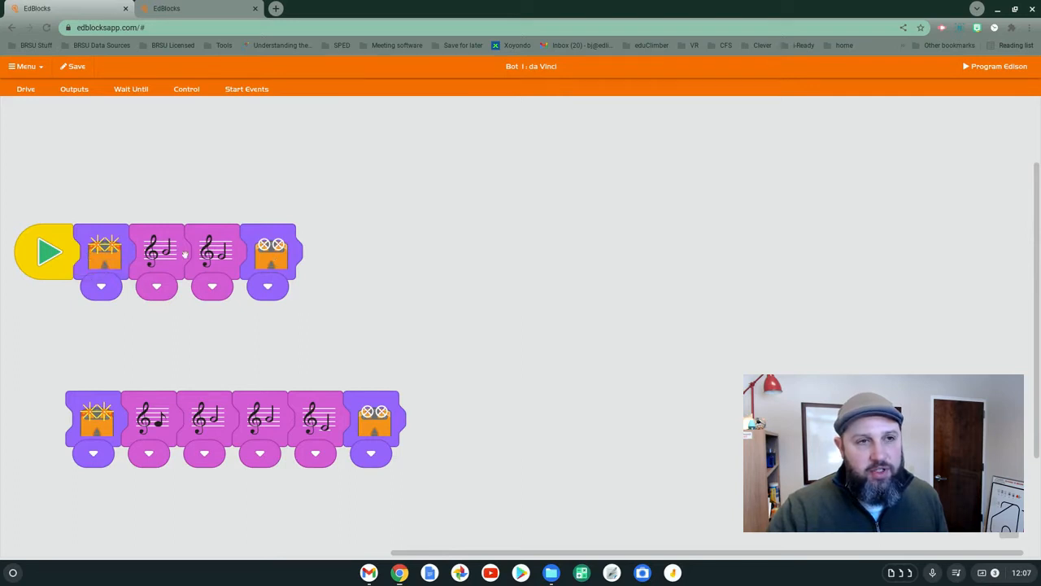
mouse_move(247, 173)
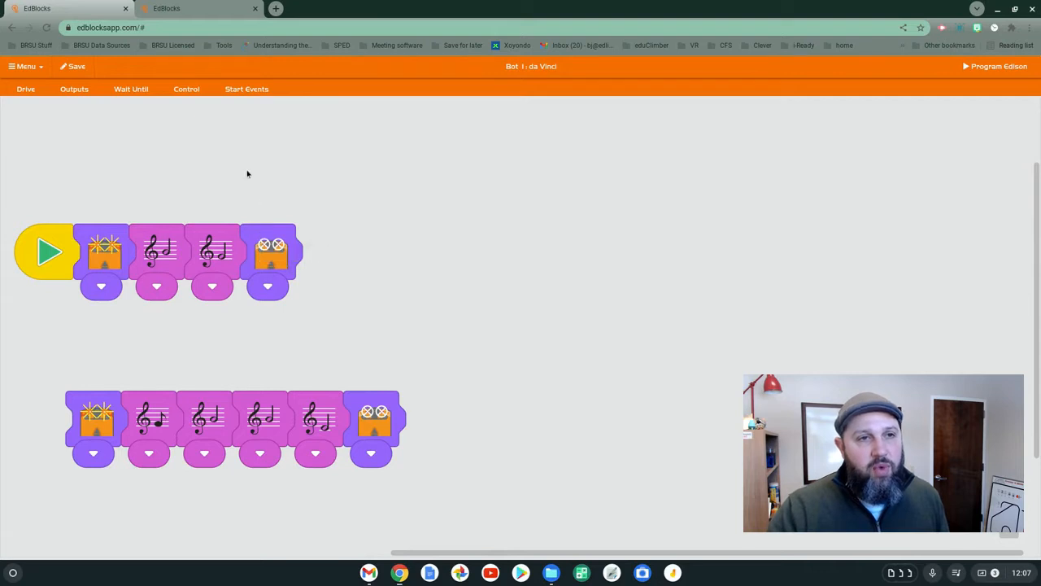
Show the Outputs palette to add a blue Send message block to da Vinci's row.
click(75, 87)
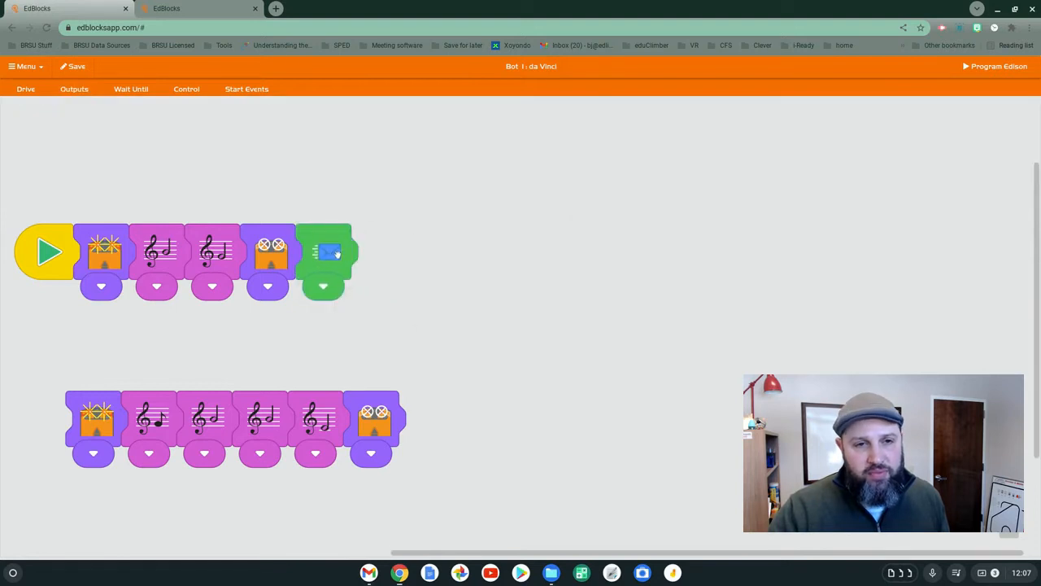
mouse_move(243, 147)
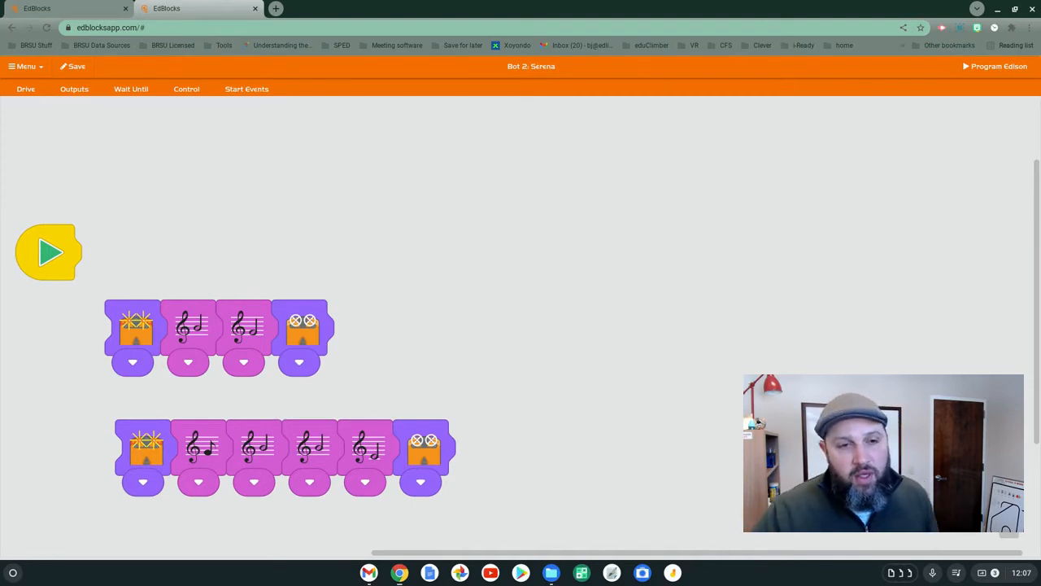
mouse_move(352, 218)
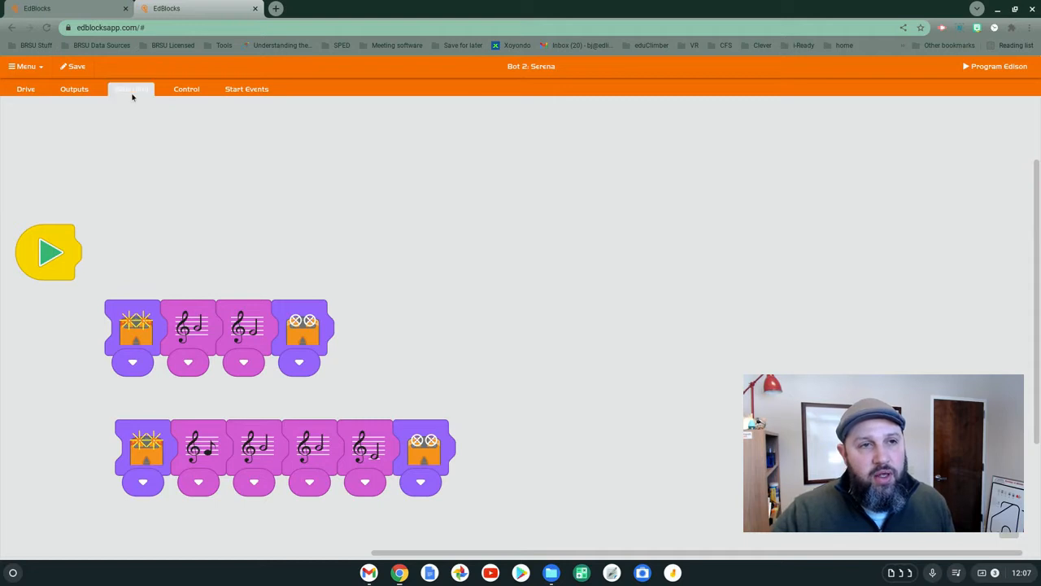
Give Serena's first row a blue 'message received' start event, discarding the green one.
click(130, 88)
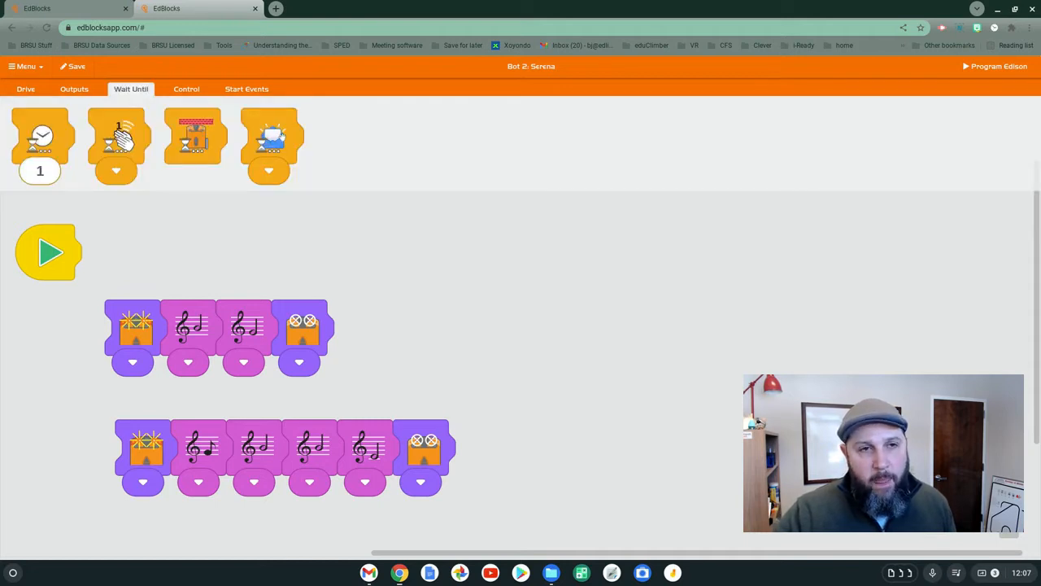
mouse_move(270, 138)
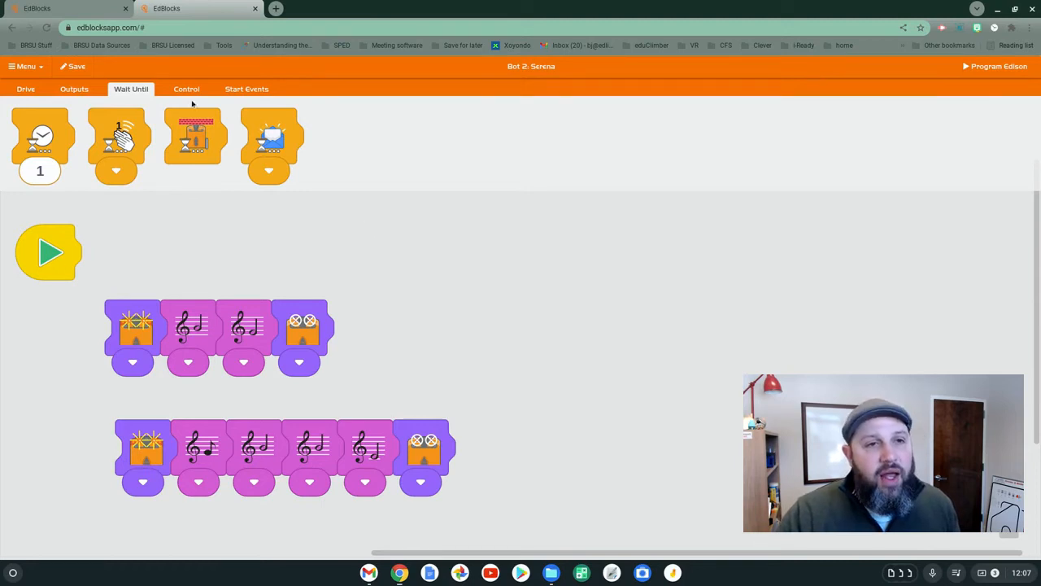
click(247, 88)
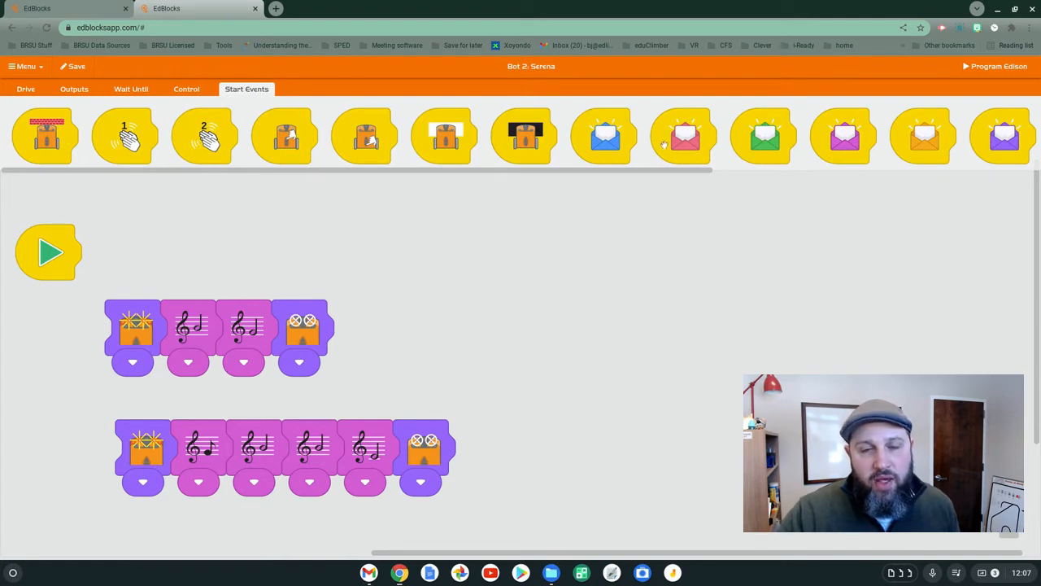
mouse_move(685, 136)
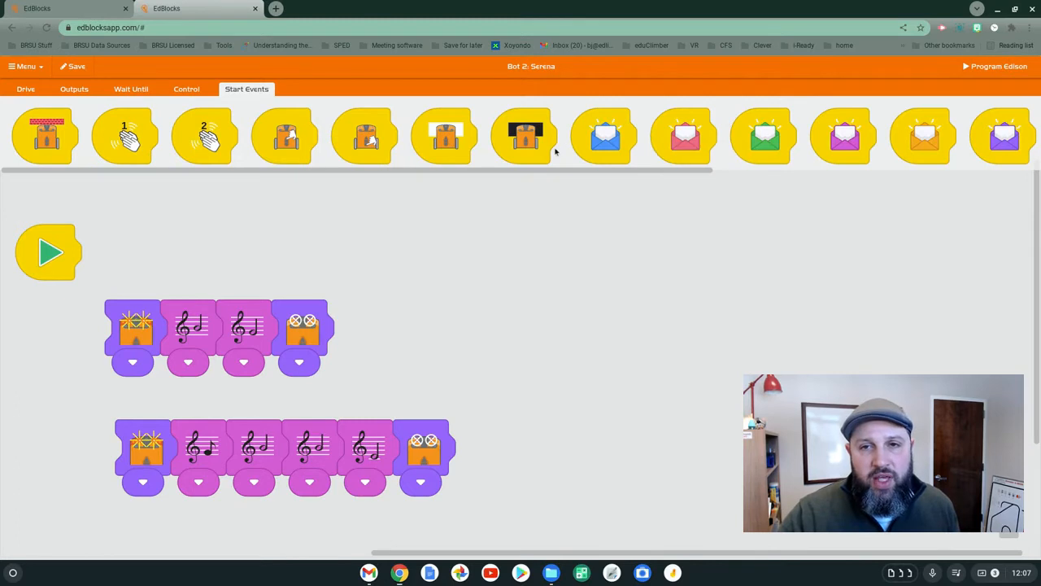
drag(605, 137, 521, 285)
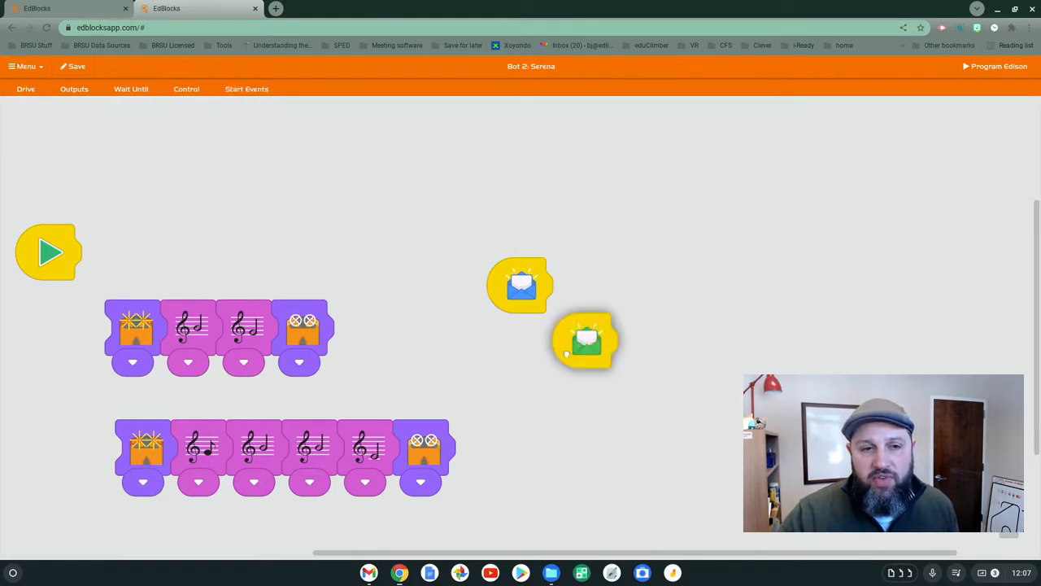
drag(586, 340, 514, 355)
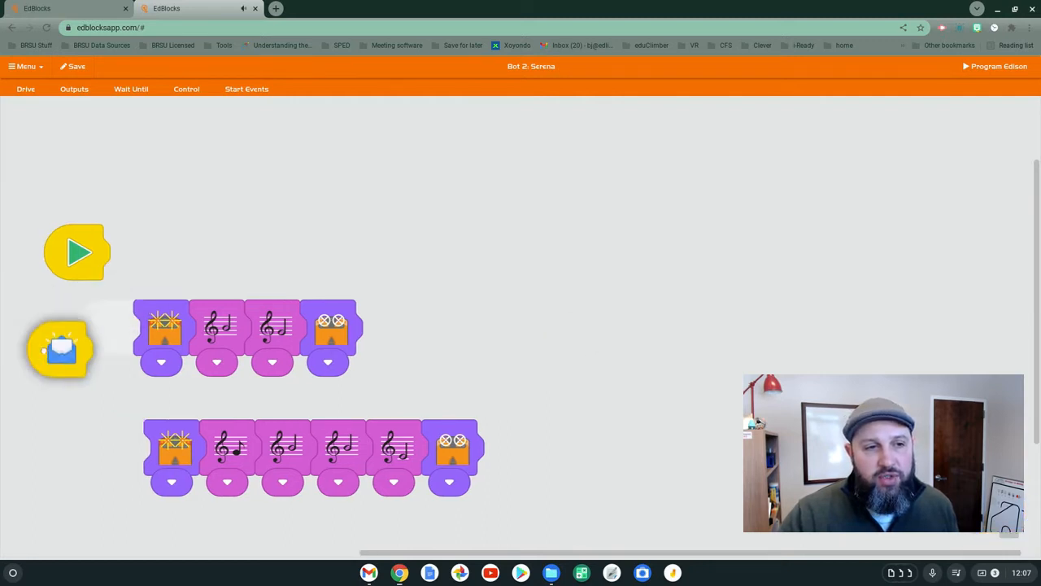
drag(61, 350, 108, 328)
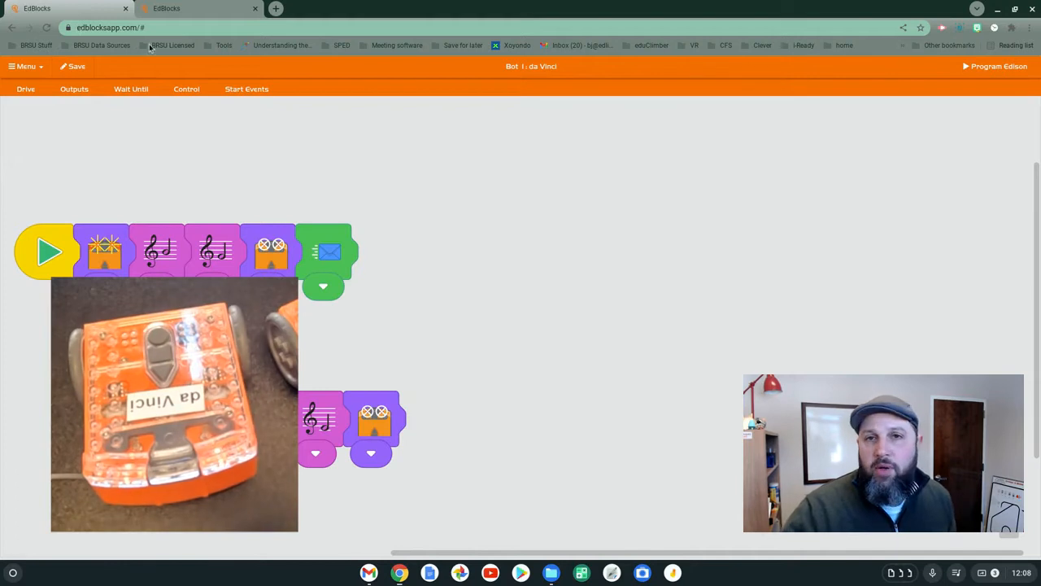
mouse_move(996, 65)
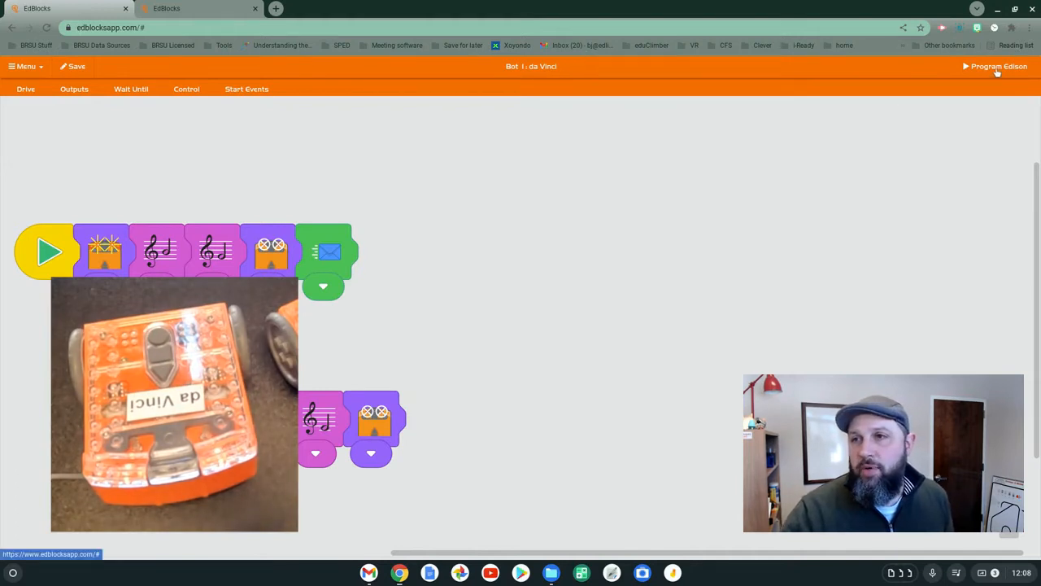
Send da Vinci's program to the Edison robot via Program Edison.
click(996, 65)
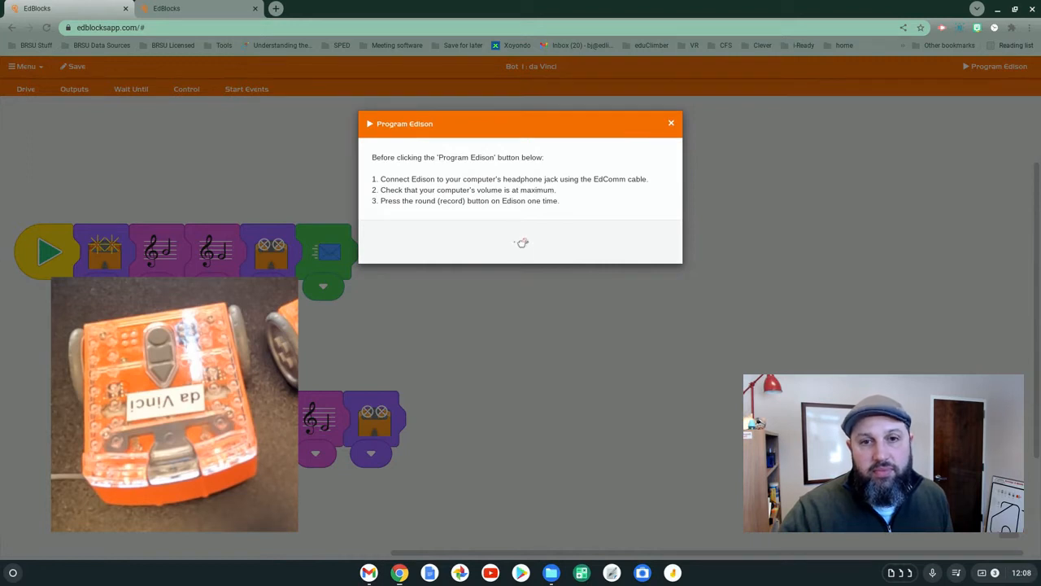
mouse_move(520, 235)
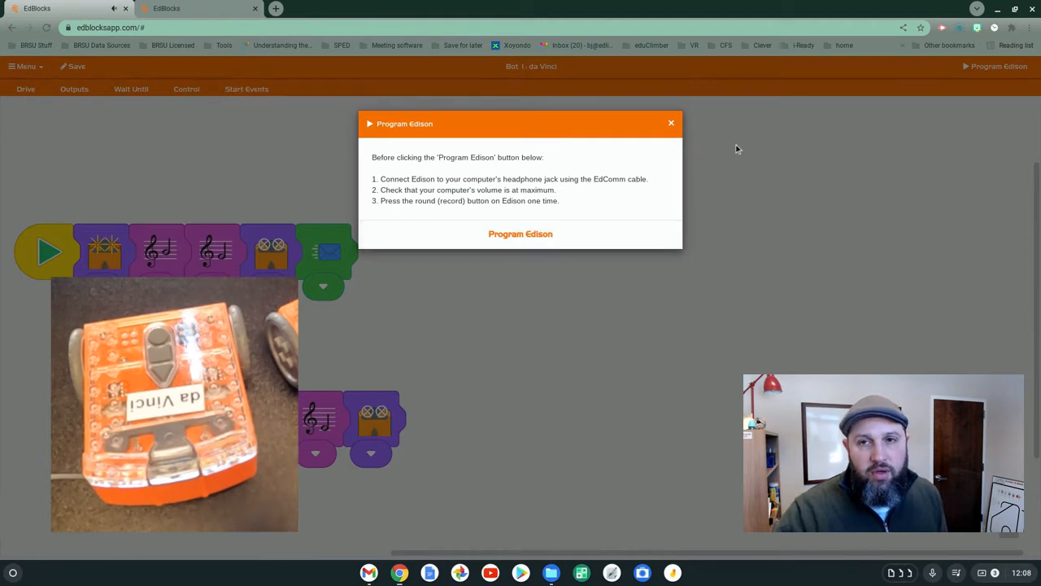
click(670, 123)
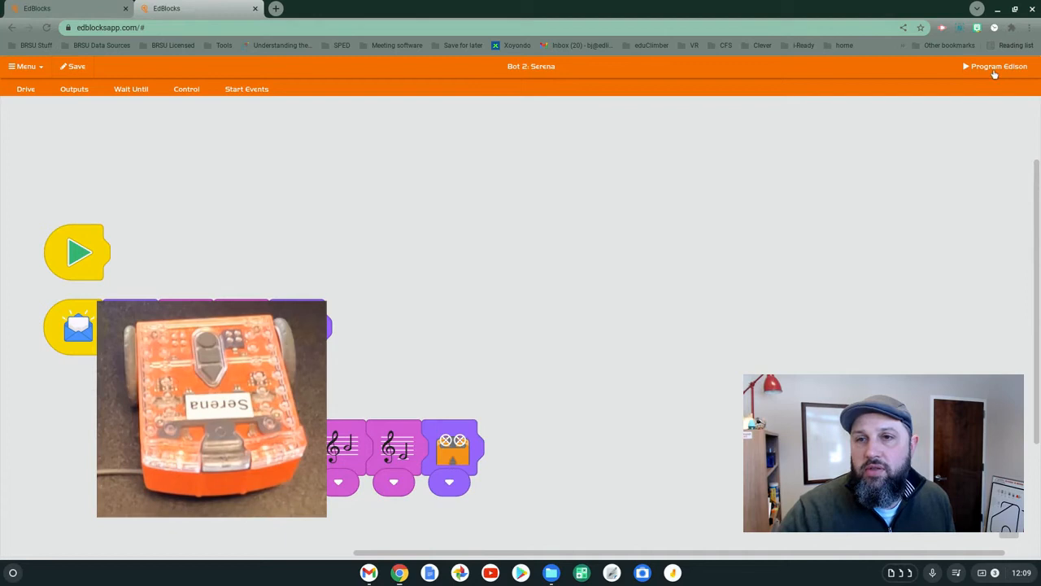
Send Serena's program to the Edison robot via Program Edison.
click(999, 65)
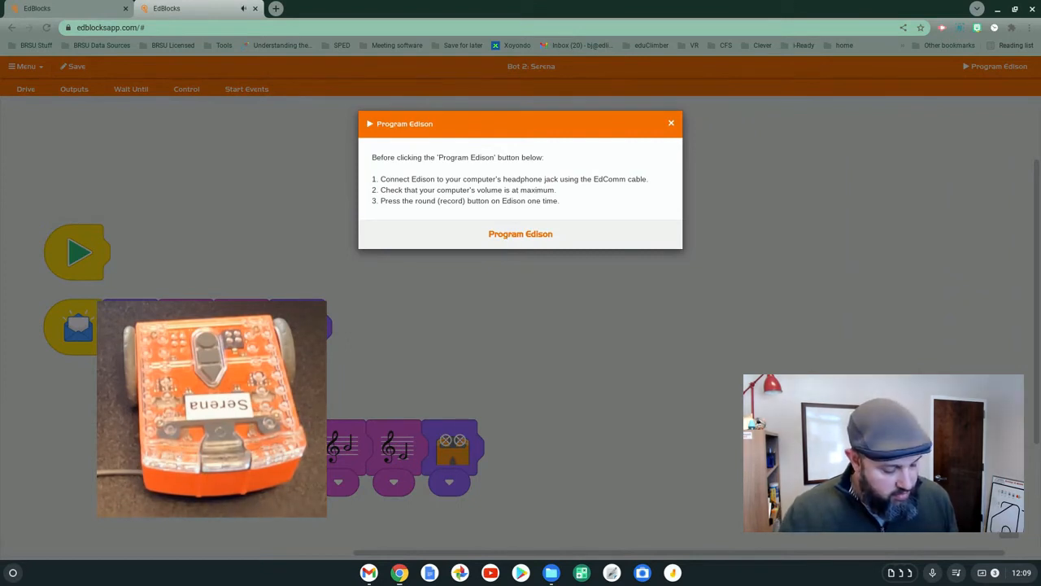
click(670, 124)
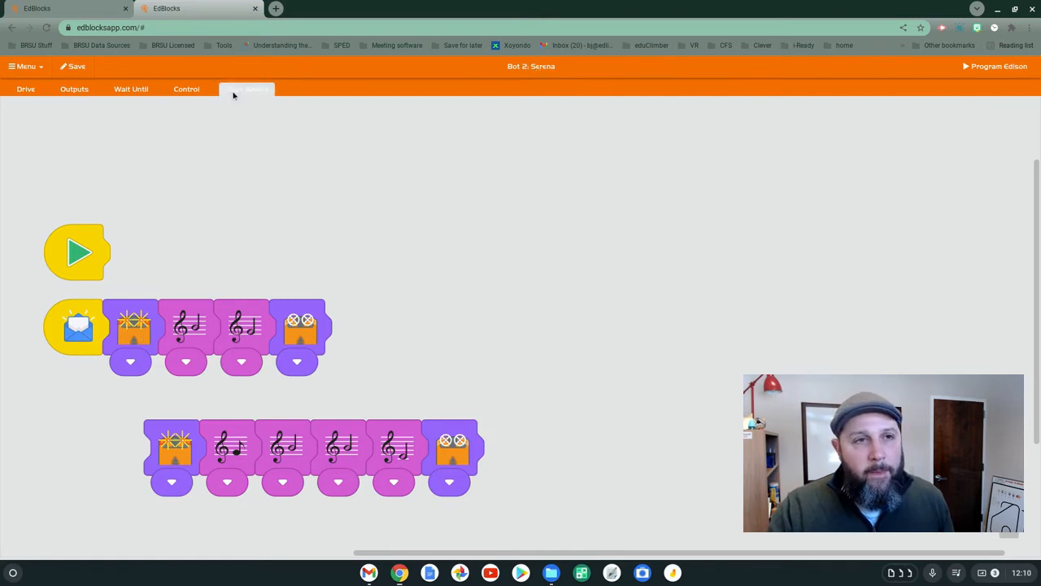
End Serena's blue-message row with a Send message block set to pink.
click(75, 87)
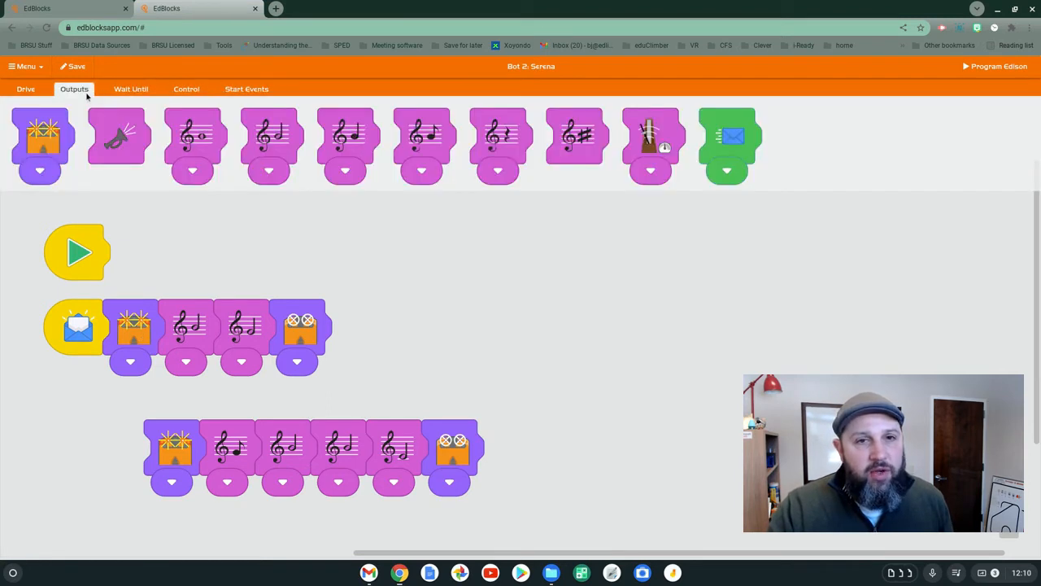
drag(728, 147, 631, 301)
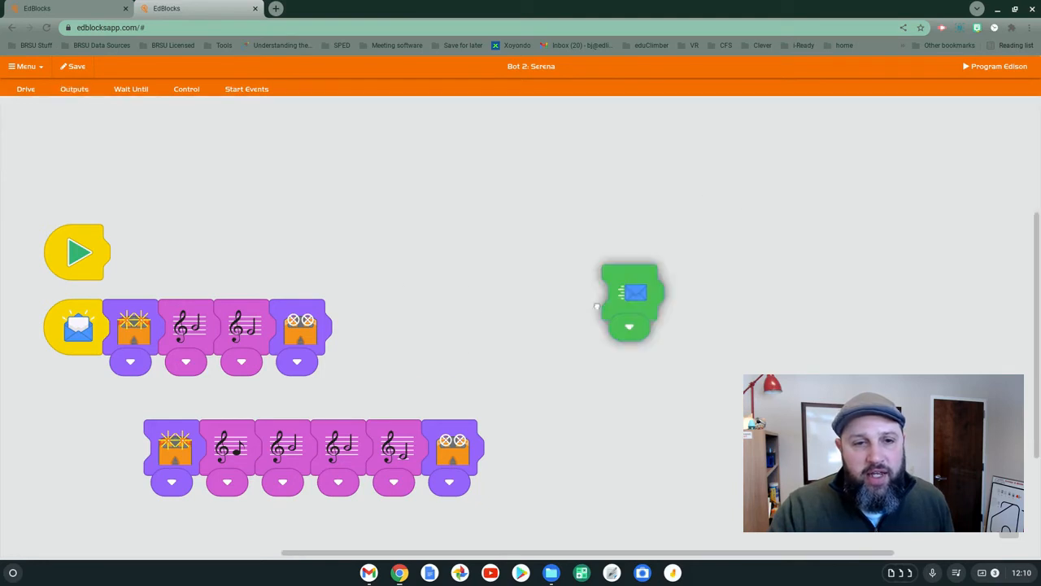
drag(632, 301, 355, 333)
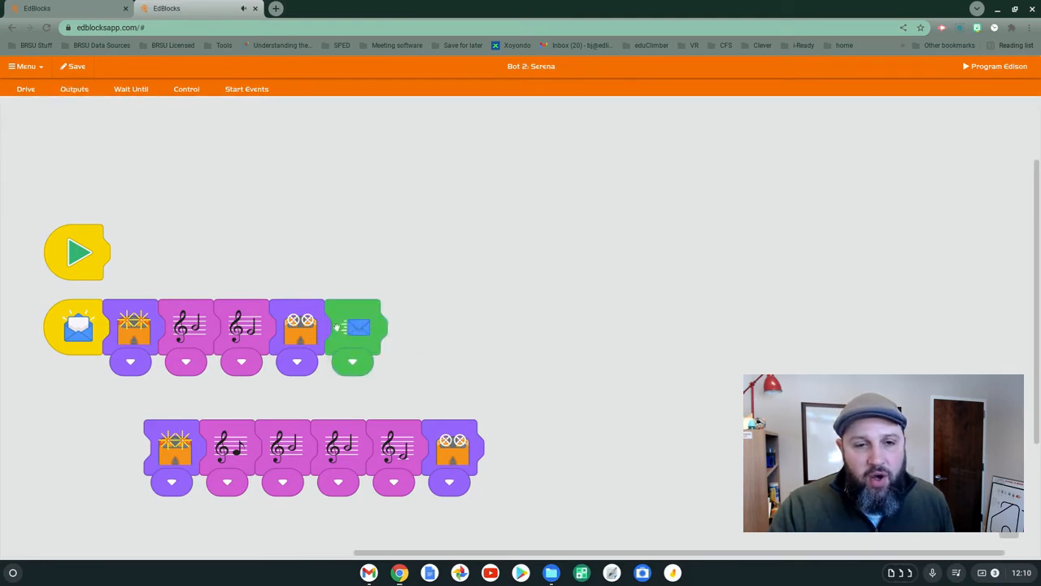
click(352, 361)
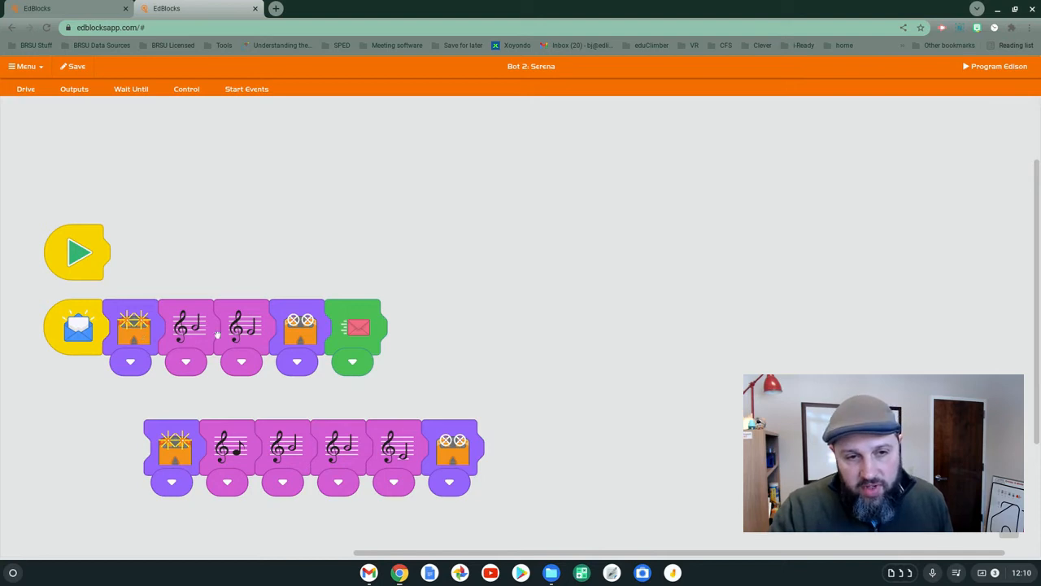
mouse_move(372, 205)
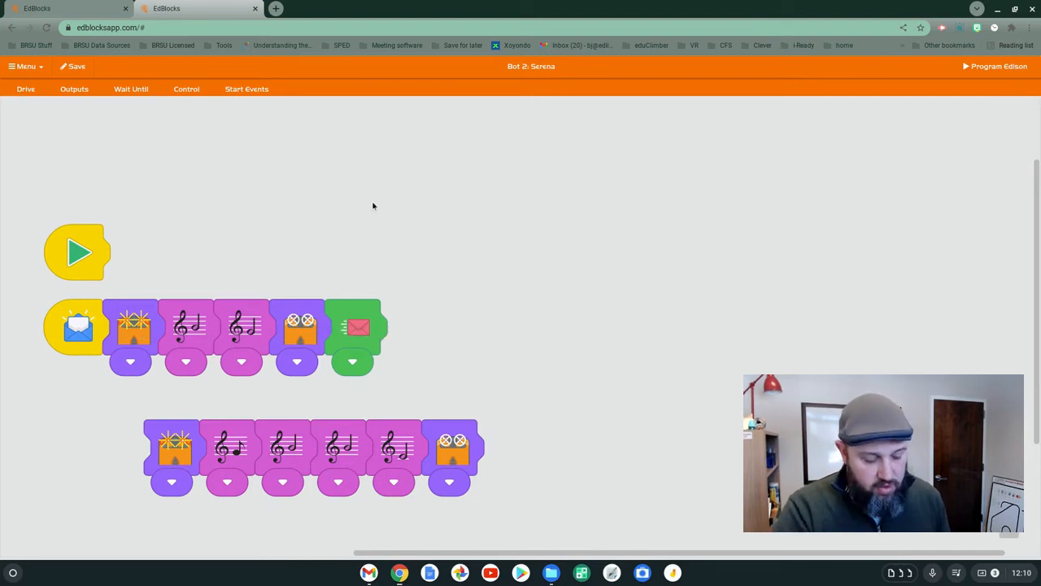
mouse_move(387, 202)
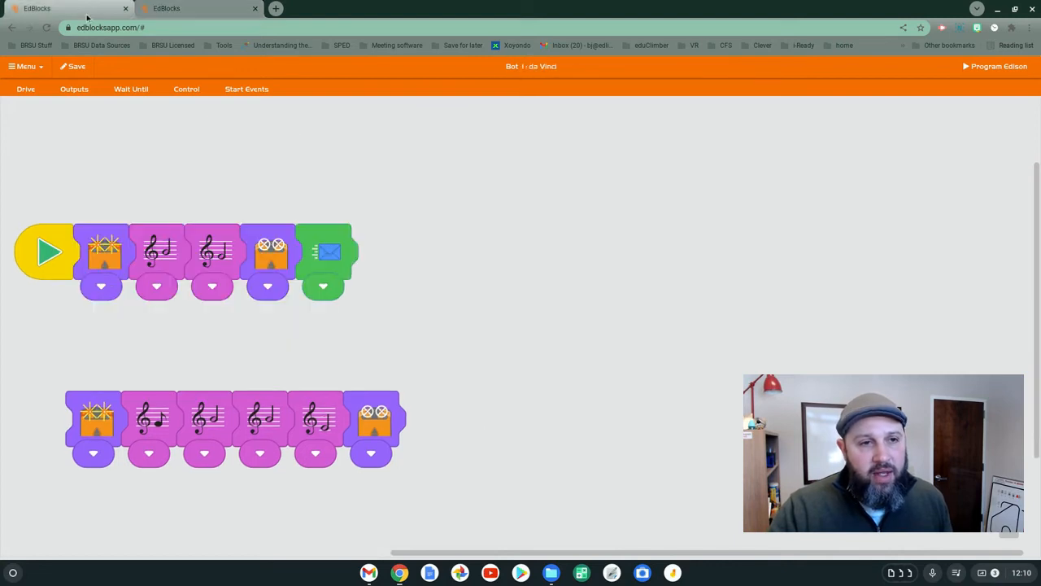
mouse_move(105, 251)
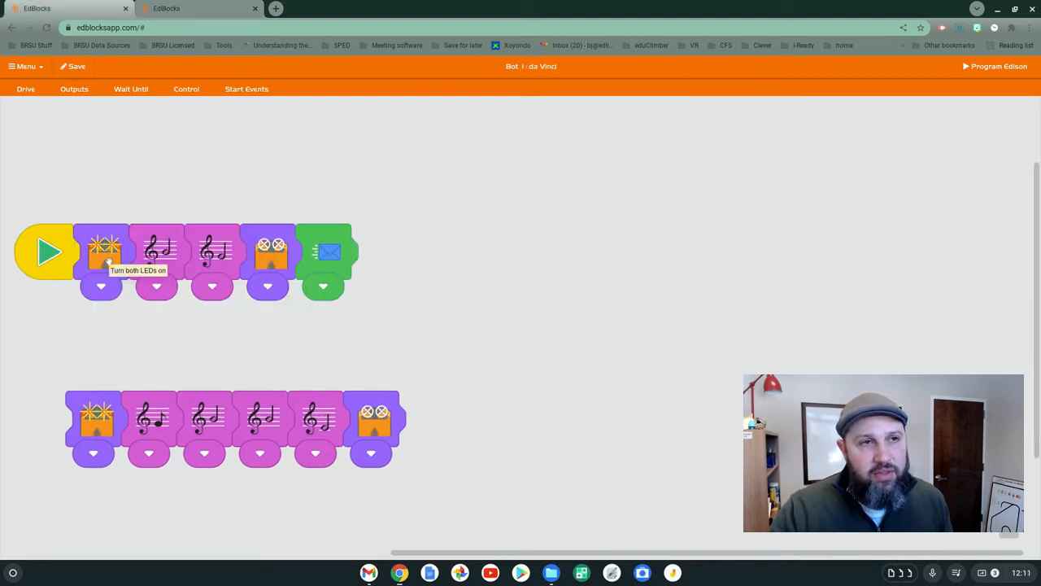
mouse_move(479, 117)
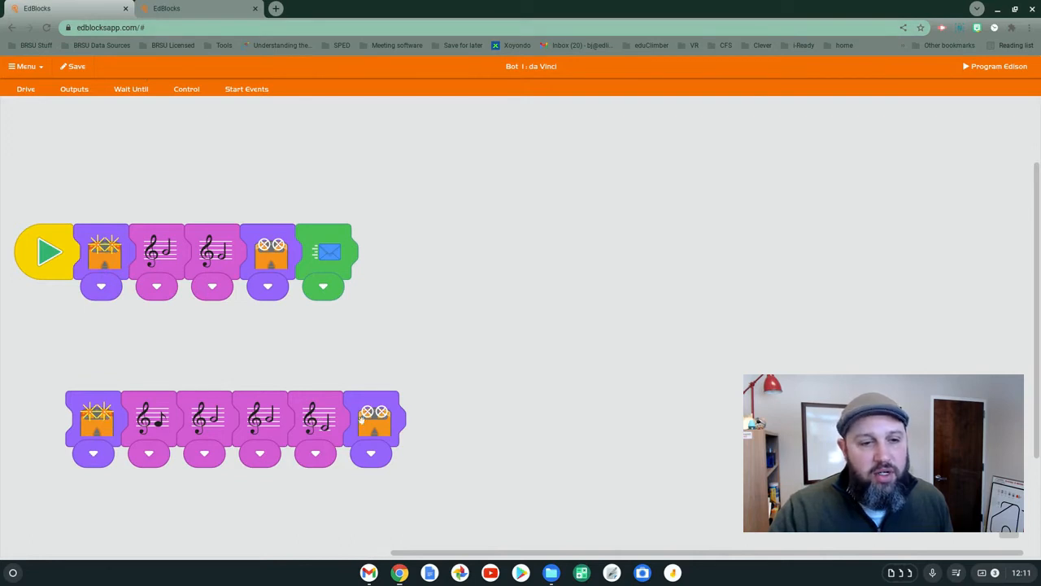
mouse_move(383, 374)
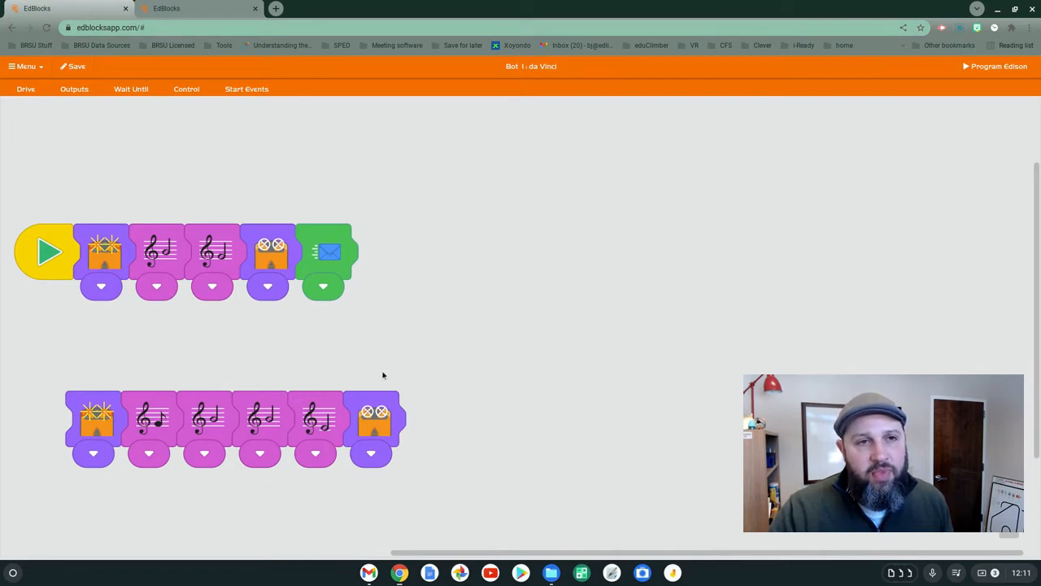
click(248, 88)
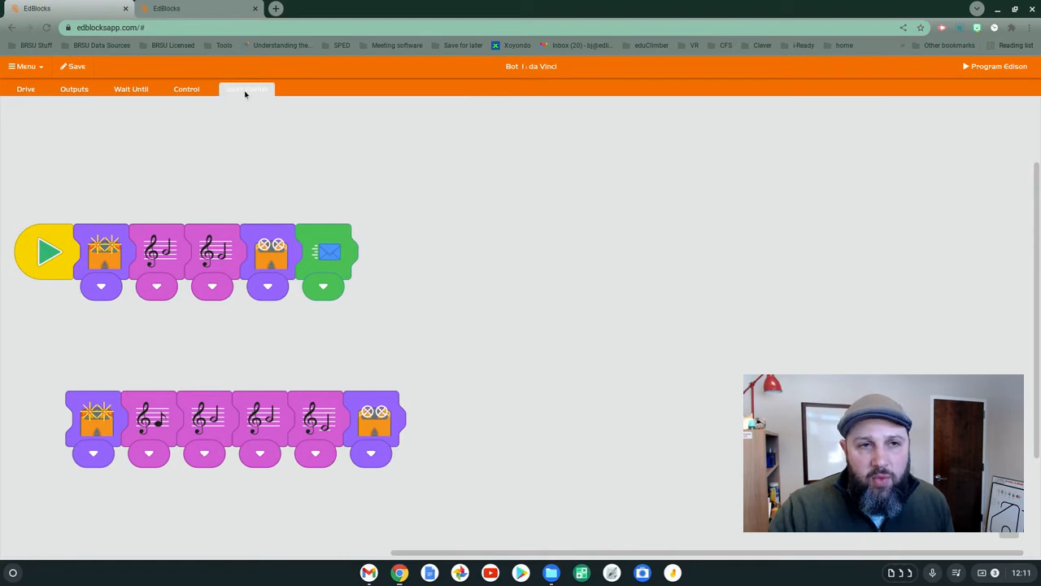
click(246, 88)
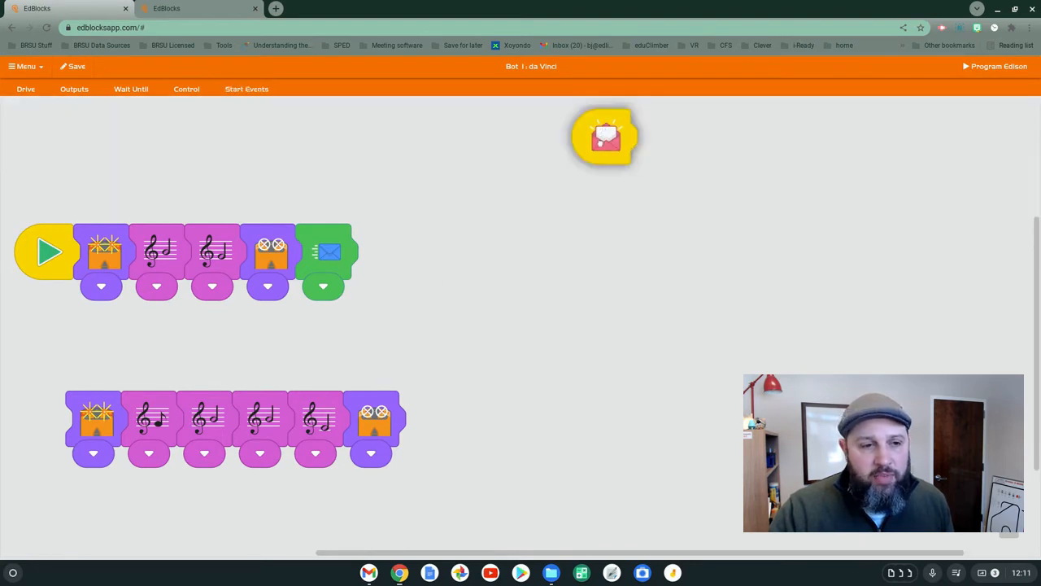
drag(606, 137, 40, 420)
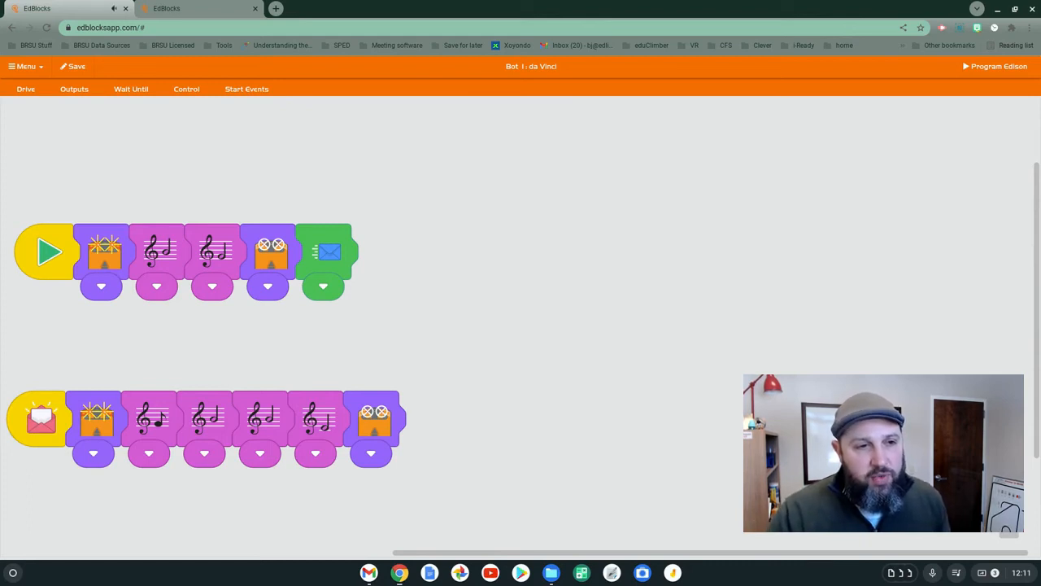
mouse_move(50, 252)
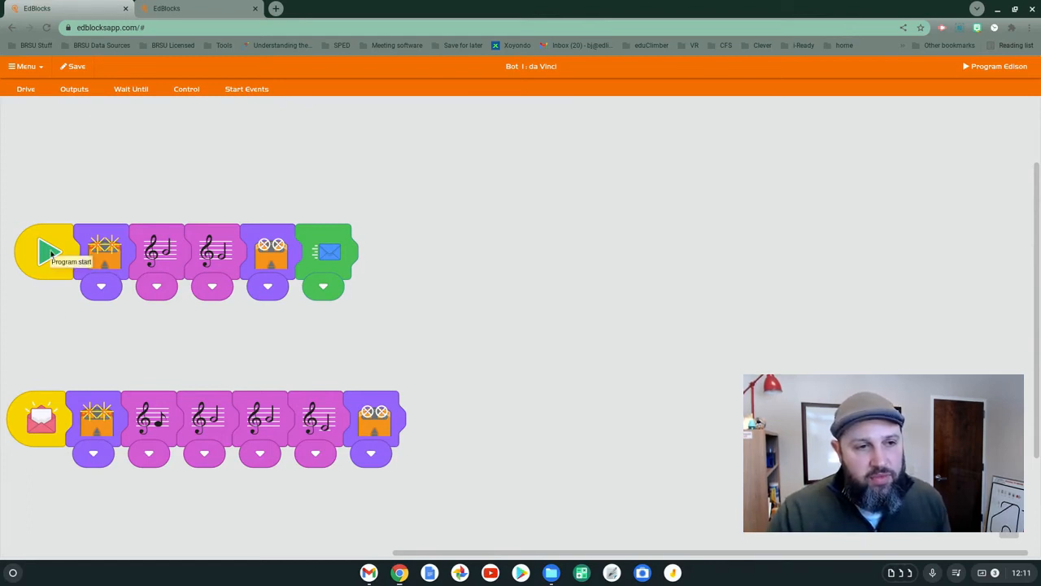
mouse_move(47, 438)
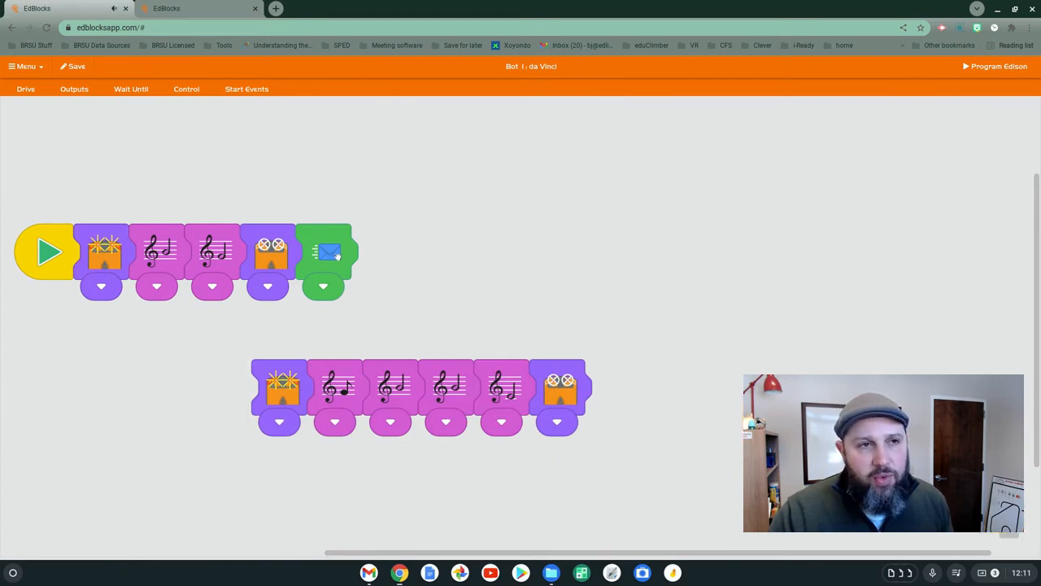
Add a wait-for-pink-message block after da Vinci's blue send.
click(130, 88)
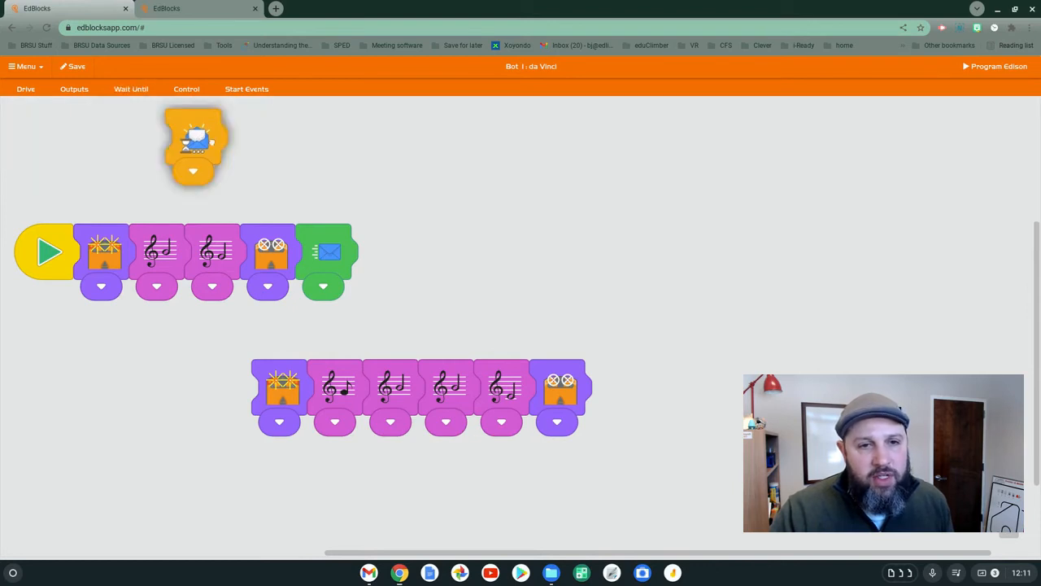
drag(192, 146, 381, 252)
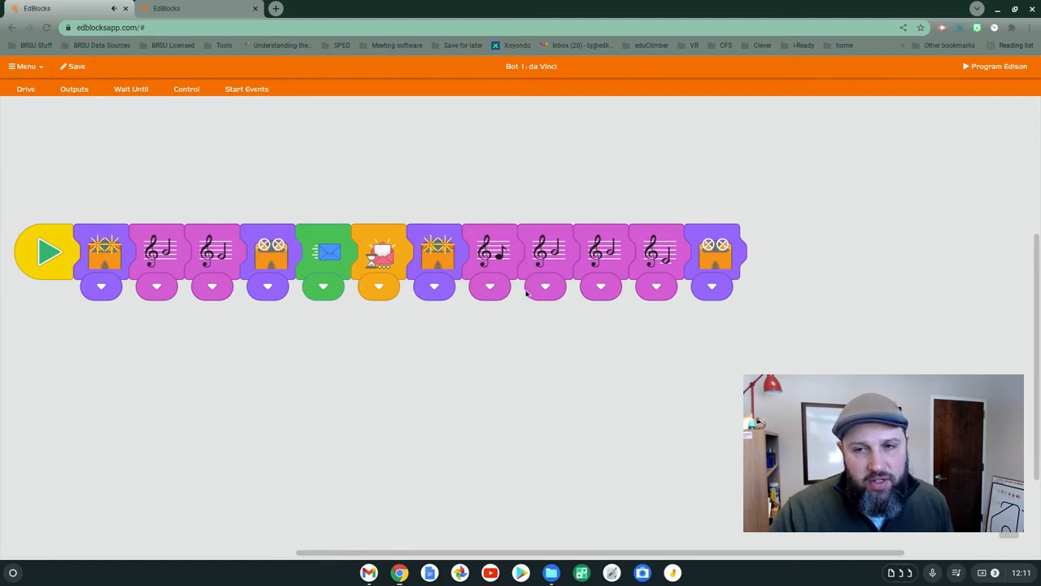
mouse_move(702, 290)
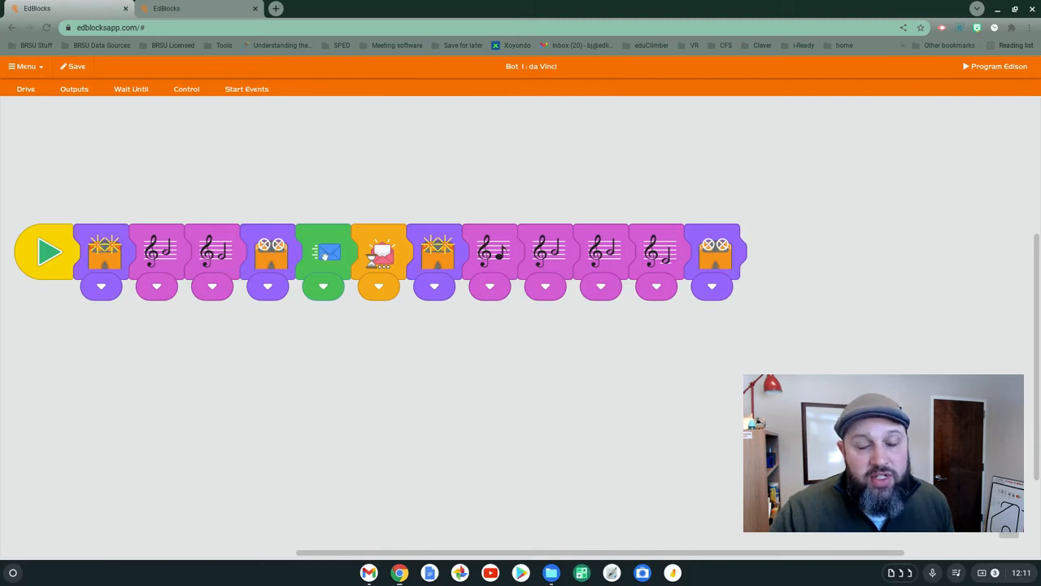
mouse_move(322, 252)
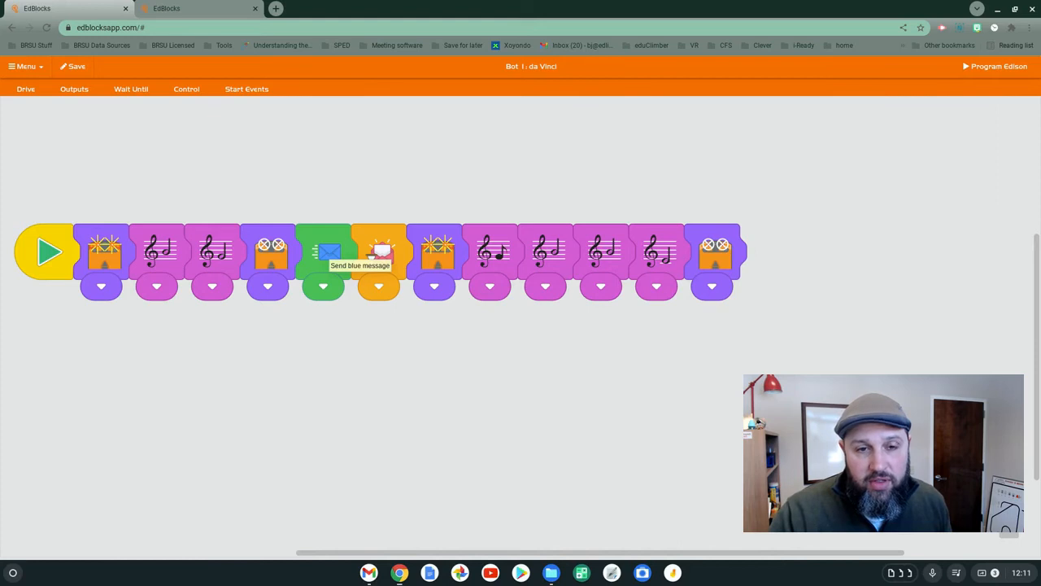
mouse_move(377, 252)
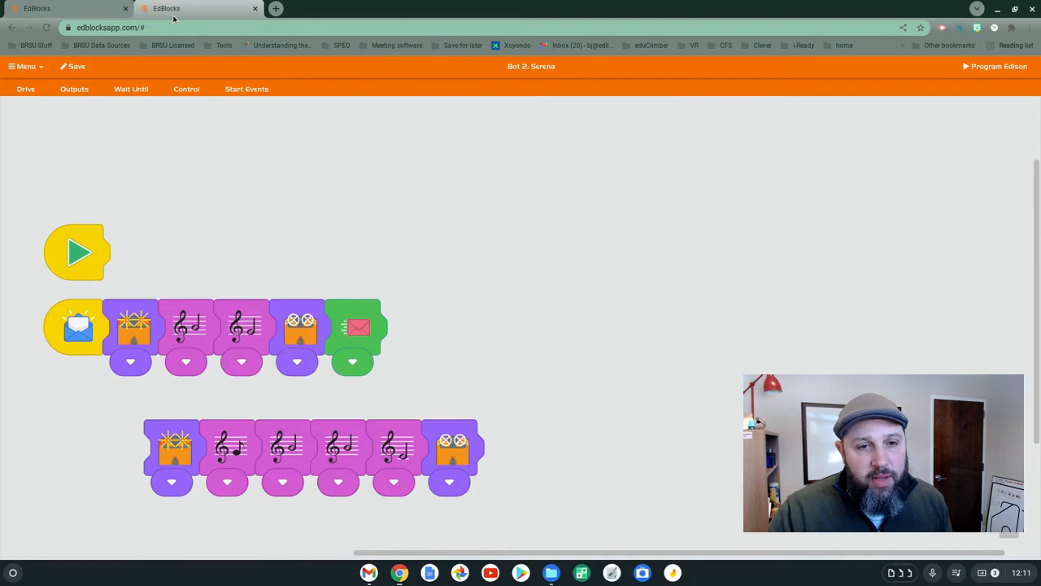
mouse_move(192, 422)
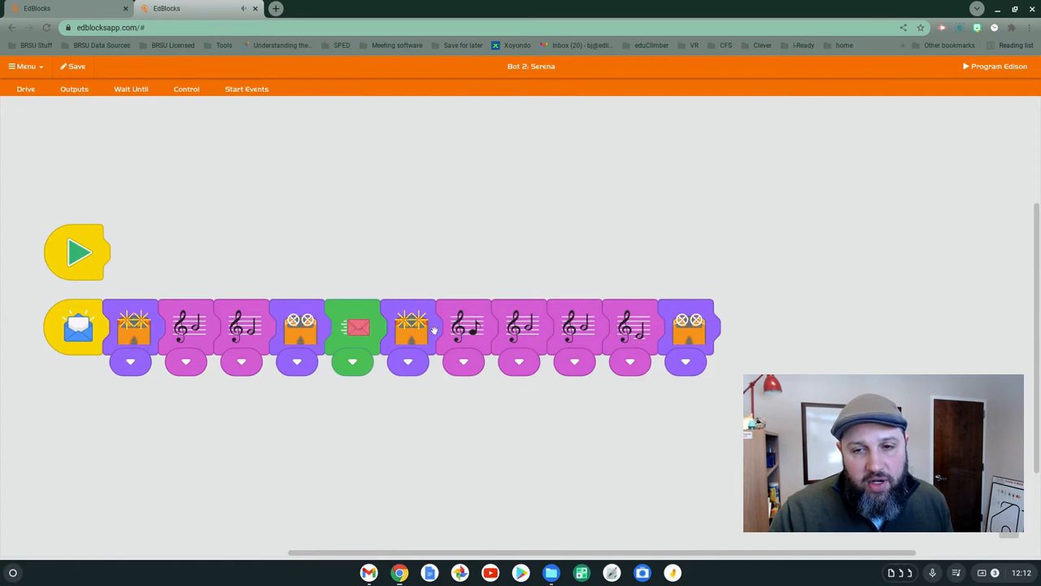
mouse_move(361, 247)
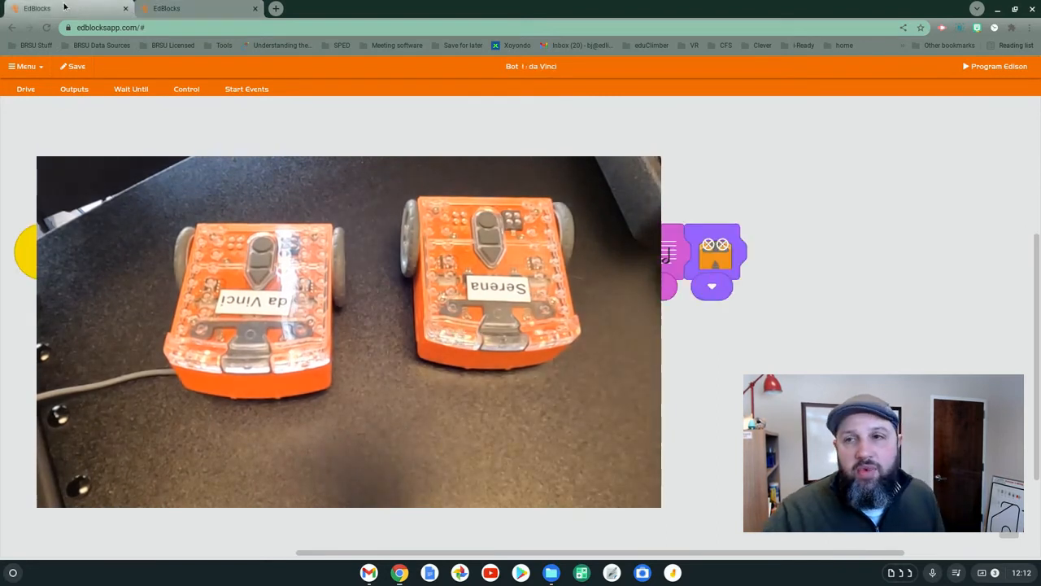
Return to Serena's program and bring up the Program Edison instructions.
click(996, 65)
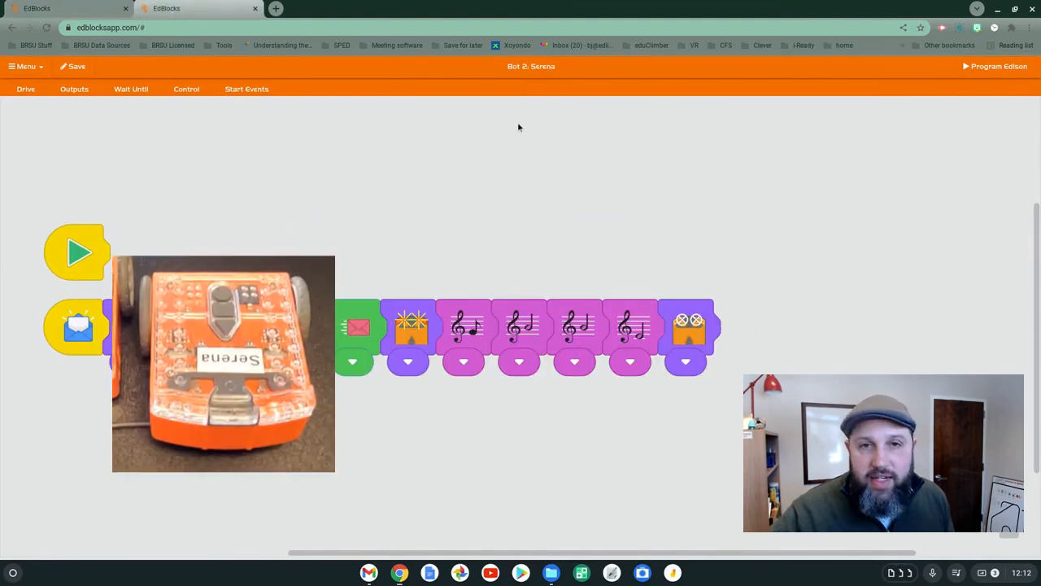
mouse_move(212, 185)
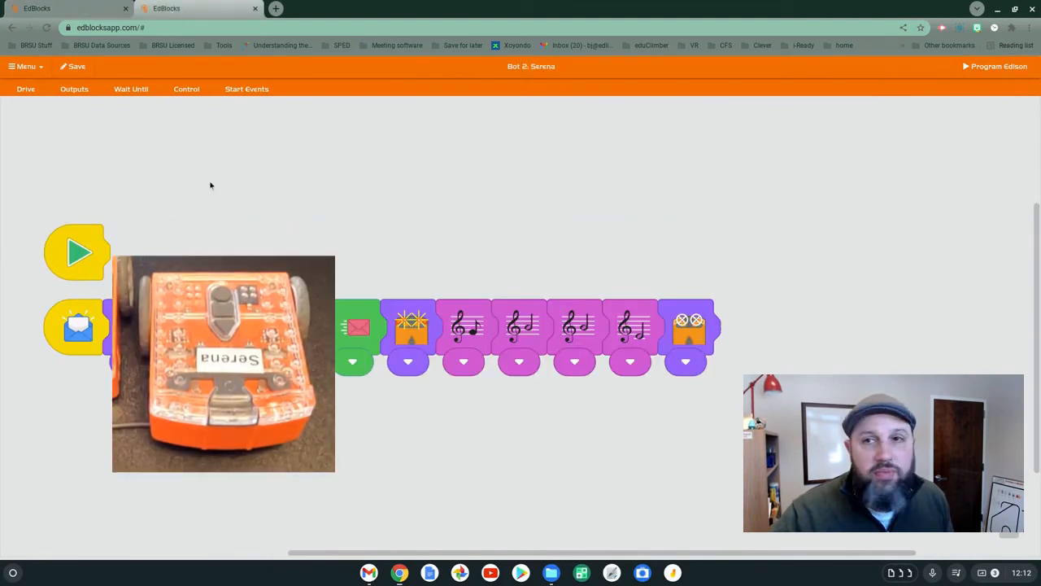
click(995, 65)
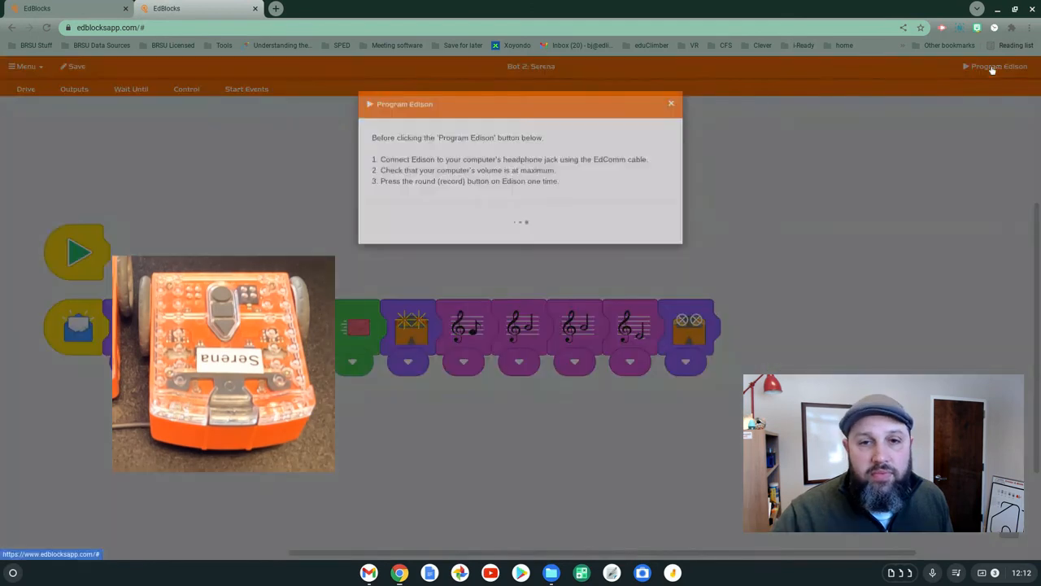